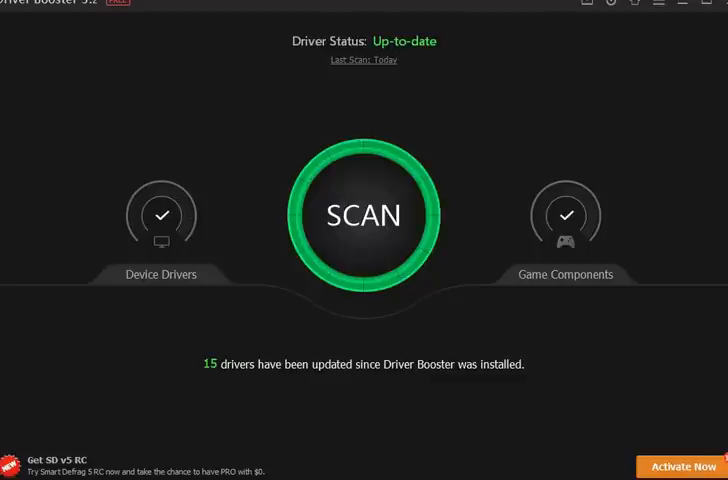
{"action": "mouse_move", "coordinate": [593, 29]}
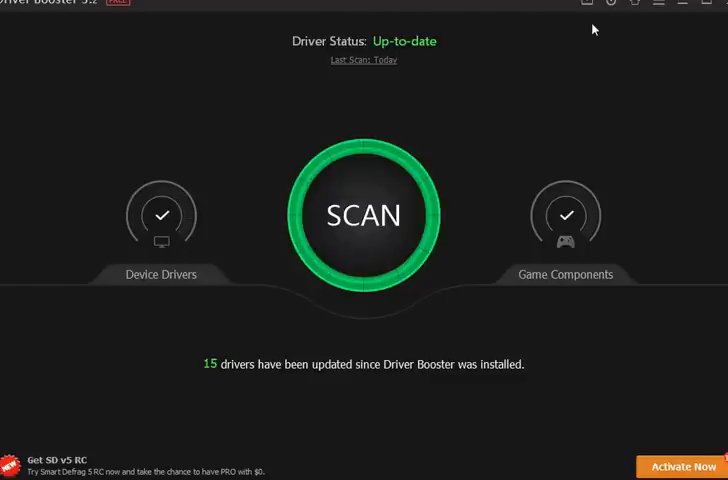
{"action": "mouse_move", "coordinate": [520, 89]}
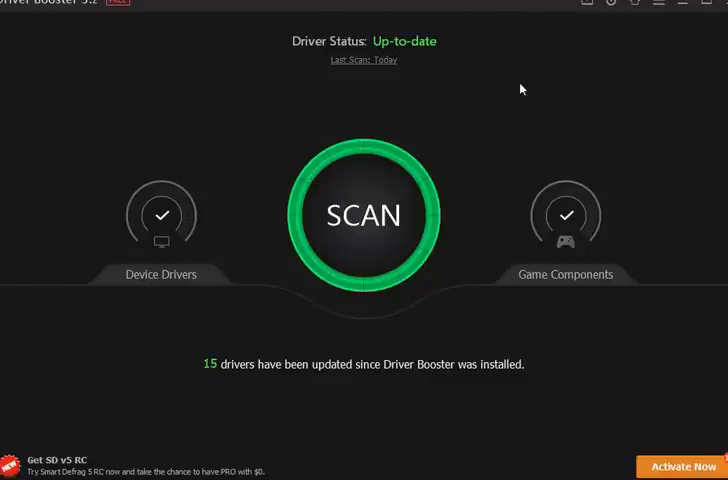
{"action": "mouse_move", "coordinate": [239, 133]}
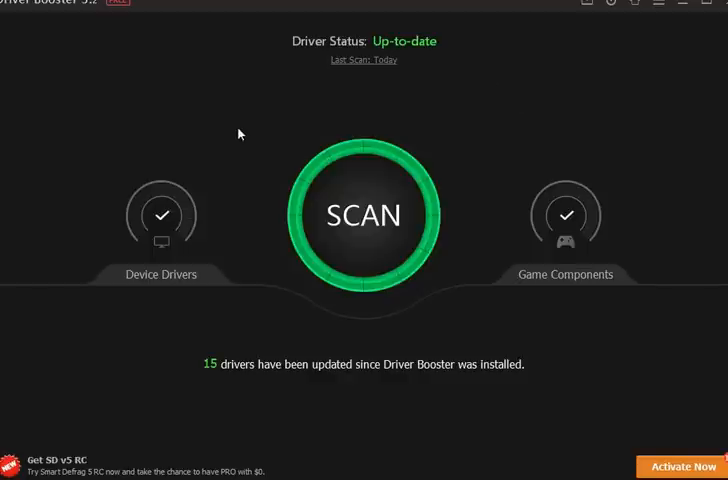
Step: Start a driver scan that brings up the 'More Device Problems Found!' PRO upgrade page
{"action": "left_click", "coordinate": [364, 215]}
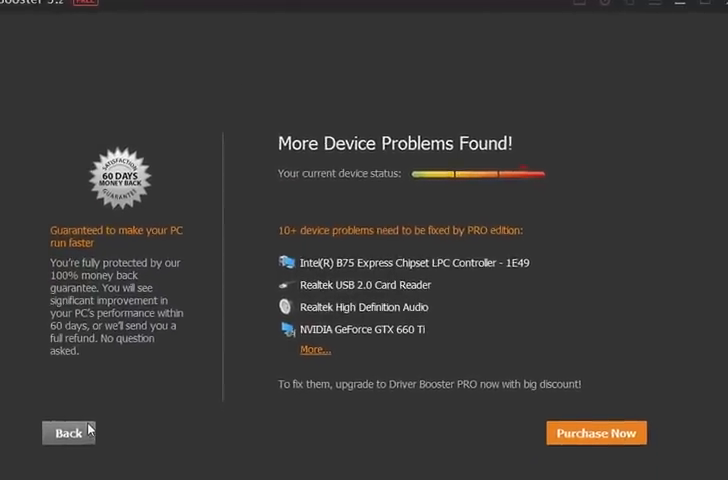
{"action": "mouse_move", "coordinate": [359, 240]}
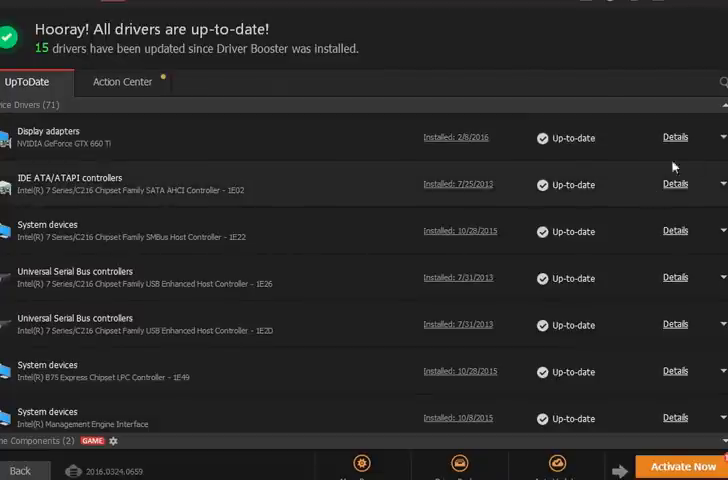
{"action": "mouse_move", "coordinate": [675, 202]}
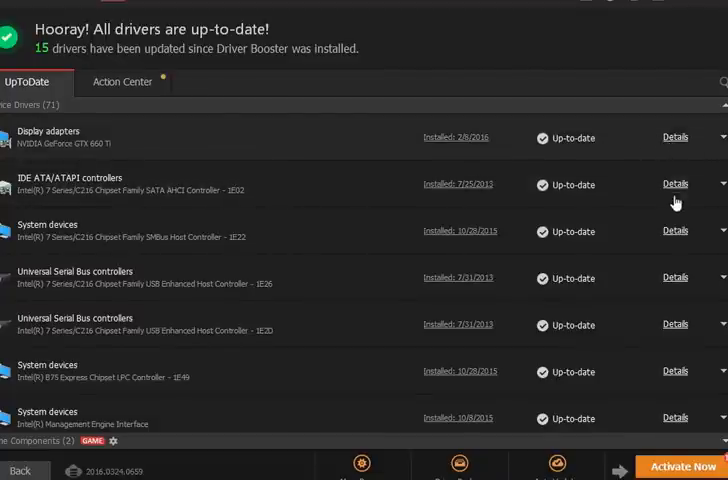
{"action": "mouse_move", "coordinate": [383, 103]}
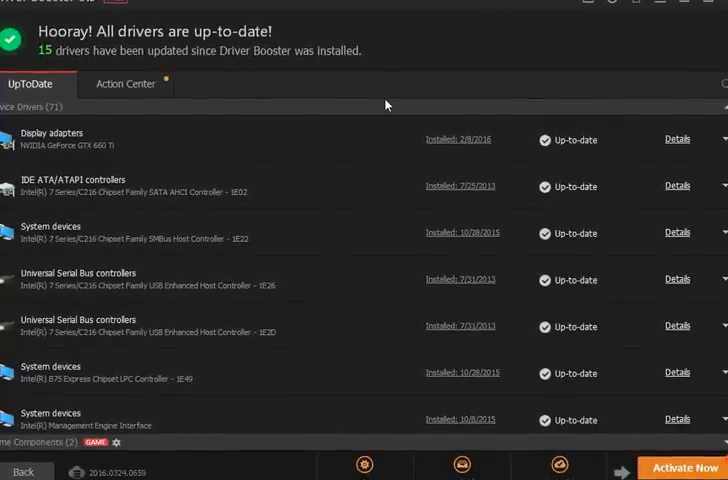
Step: Scroll through the up-to-date list of 71 device drivers and their install dates
{"action": "scroll", "scroll_direction": "down", "scroll_amount": 3}
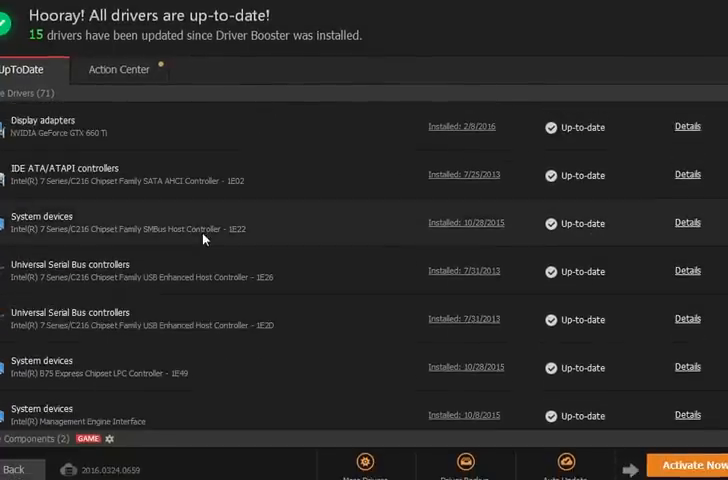
{"action": "mouse_move", "coordinate": [376, 64]}
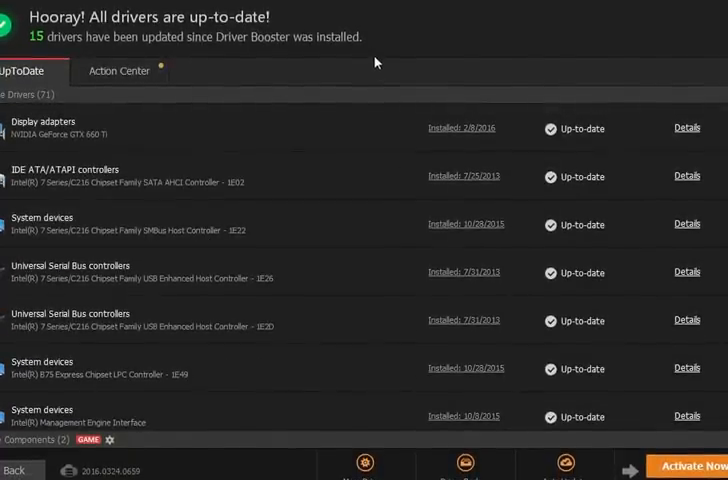
{"action": "mouse_move", "coordinate": [460, 69]}
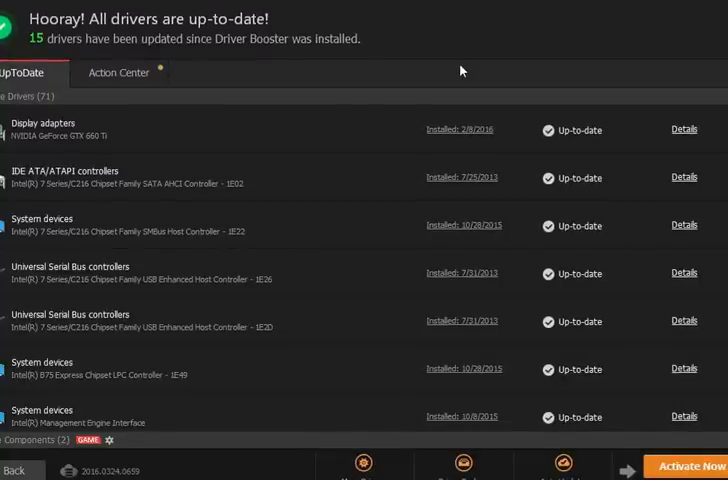
{"action": "mouse_move", "coordinate": [684, 142]}
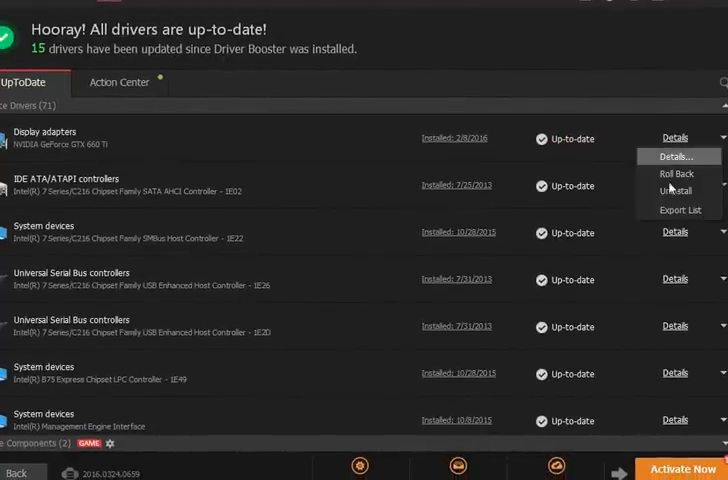
{"action": "mouse_move", "coordinate": [678, 174]}
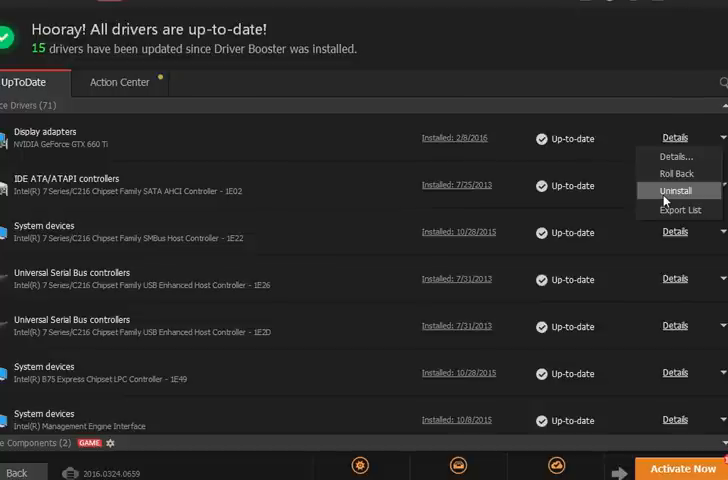
{"action": "mouse_move", "coordinate": [541, 175]}
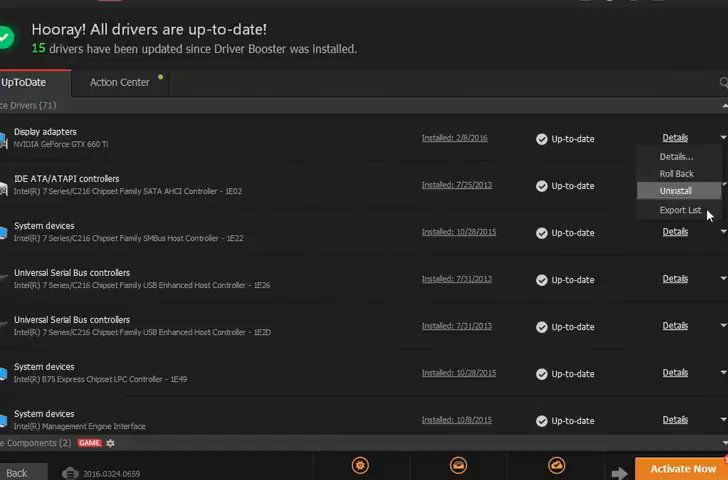
{"action": "left_click", "coordinate": [553, 64]}
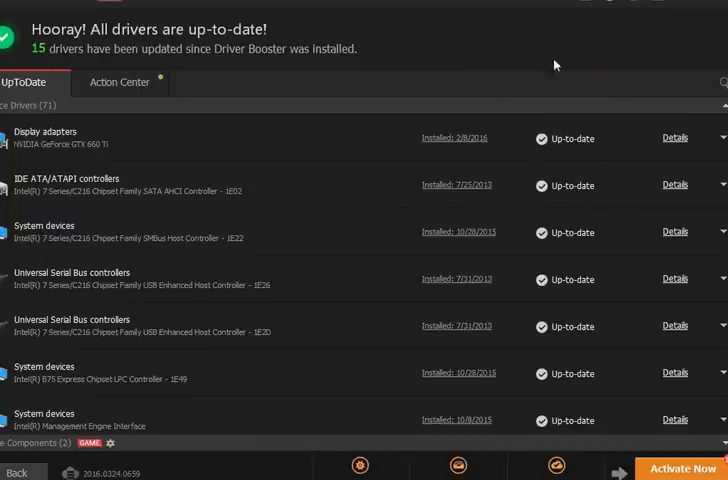
{"action": "mouse_move", "coordinate": [590, 10]}
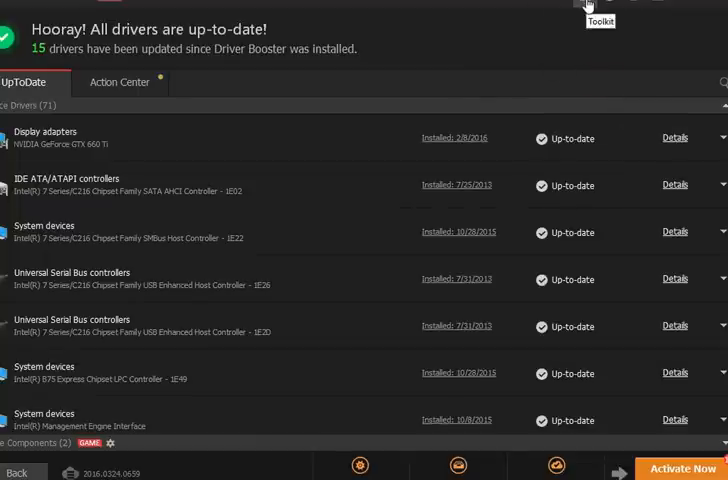
{"action": "left_click", "coordinate": [605, 8]}
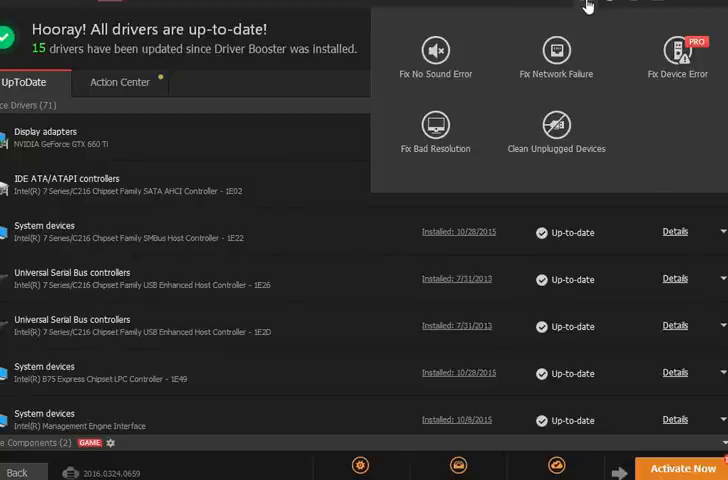
{"action": "mouse_move", "coordinate": [675, 62]}
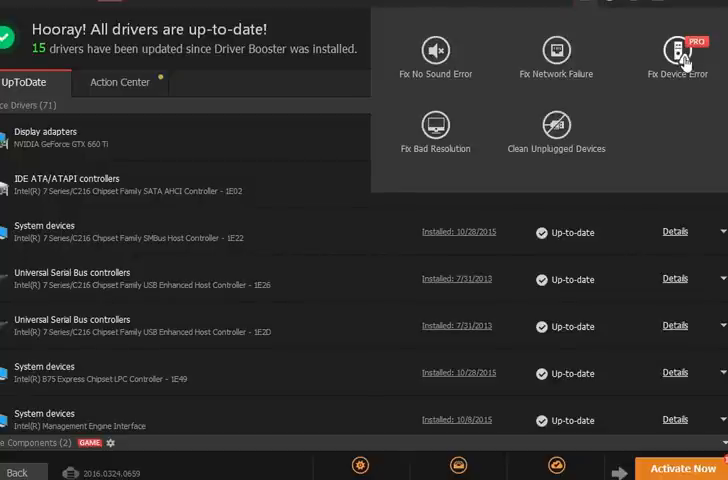
{"action": "mouse_move", "coordinate": [598, 9]}
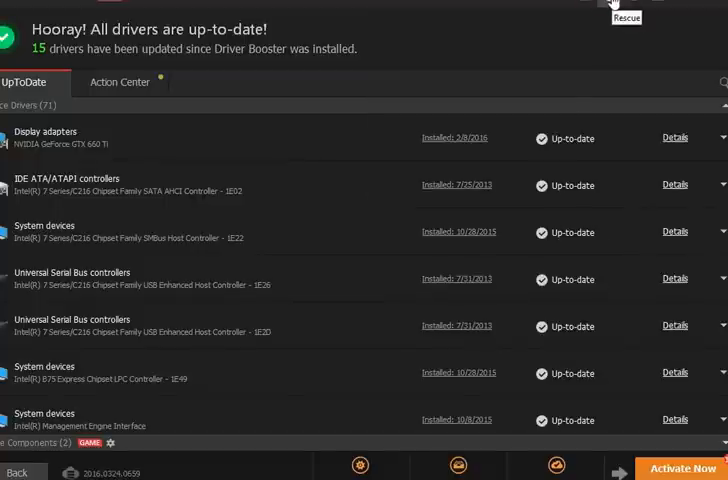
Step: Browse the Rescue Center's driver backups and its two system restore points
{"action": "left_click", "coordinate": [629, 5]}
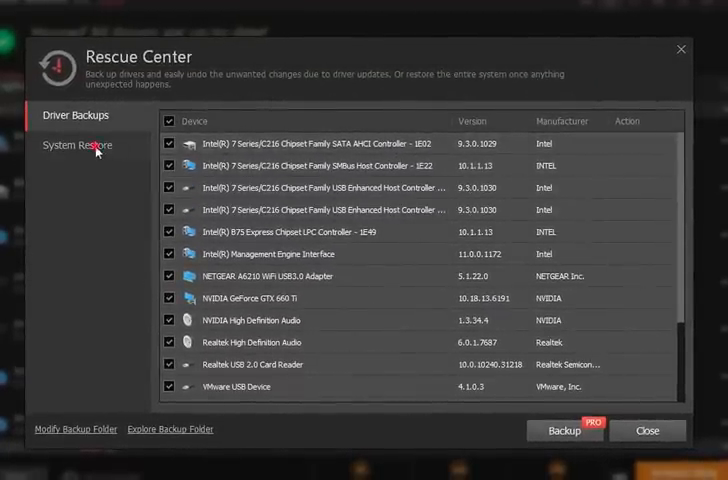
{"action": "left_click", "coordinate": [77, 145]}
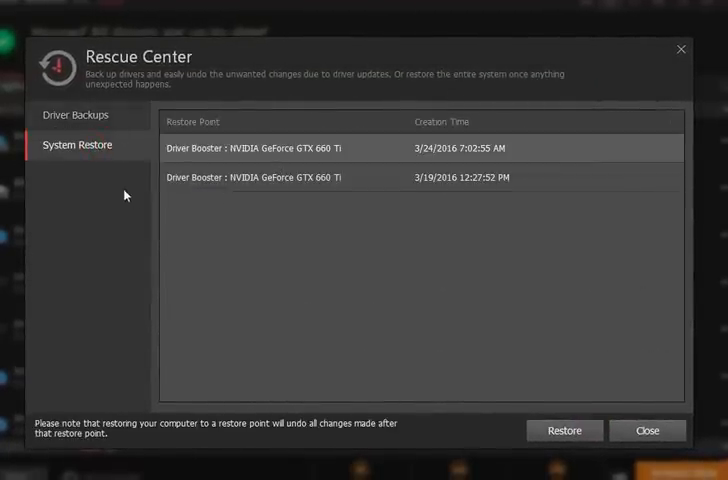
{"action": "left_click", "coordinate": [641, 430]}
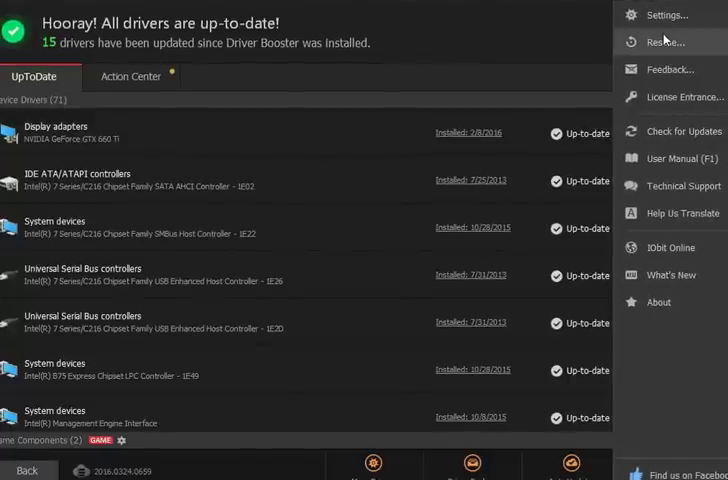
{"action": "mouse_move", "coordinate": [683, 97]}
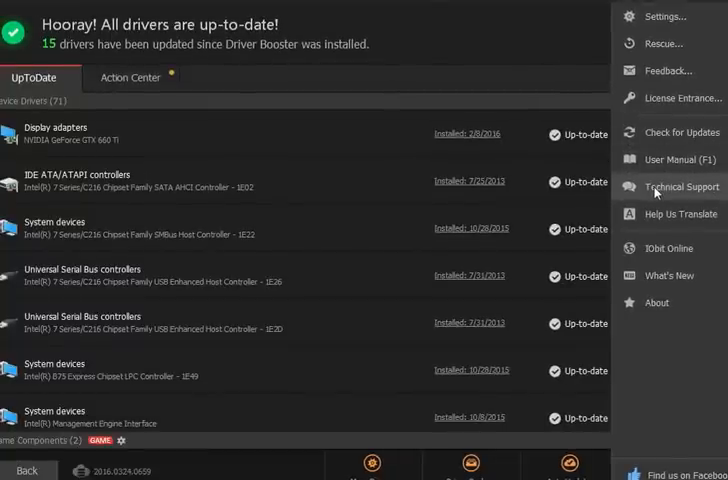
{"action": "mouse_move", "coordinate": [665, 248]}
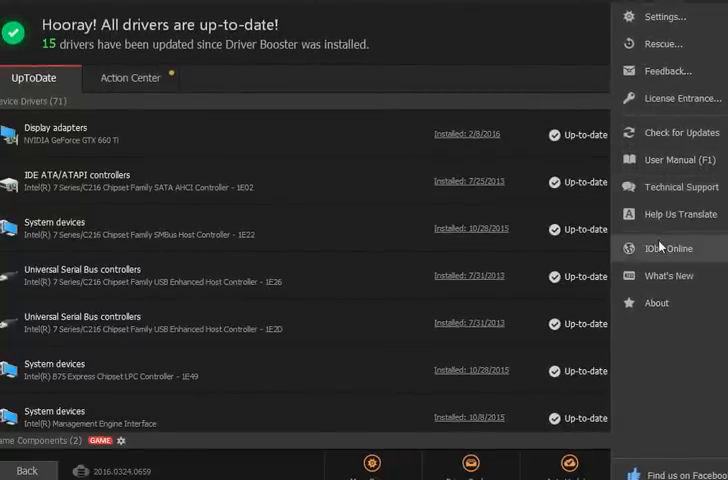
{"action": "mouse_move", "coordinate": [670, 275]}
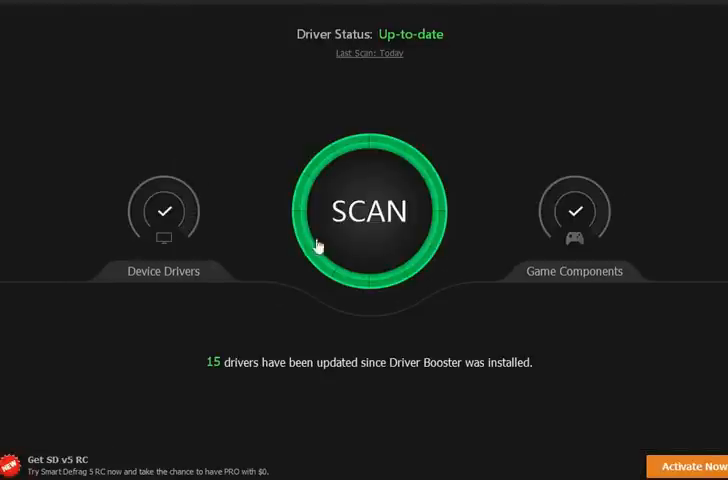
Step: Rescan drivers, then open the Display adapters row's Details dropdown options
{"action": "left_click", "coordinate": [370, 210]}
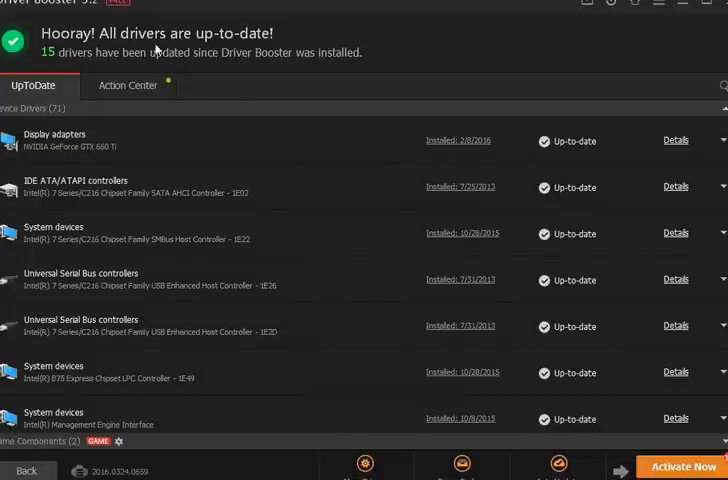
{"action": "mouse_move", "coordinate": [452, 157]}
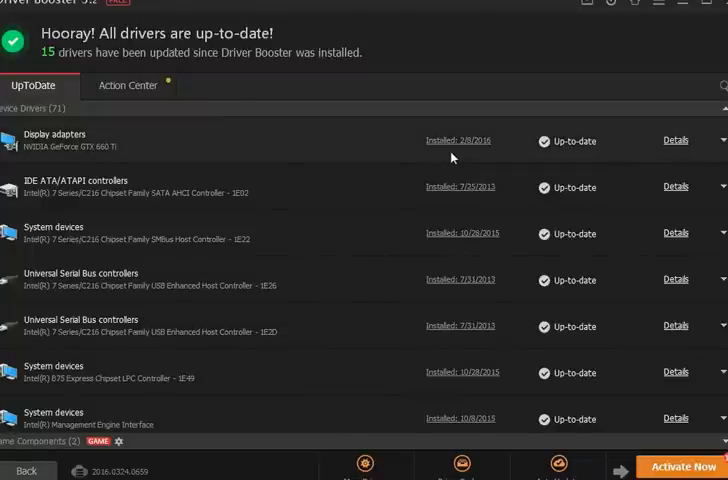
{"action": "left_click", "coordinate": [722, 140]}
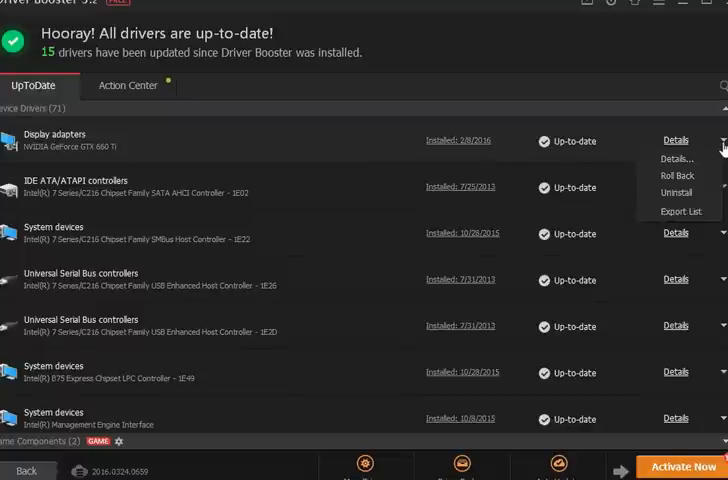